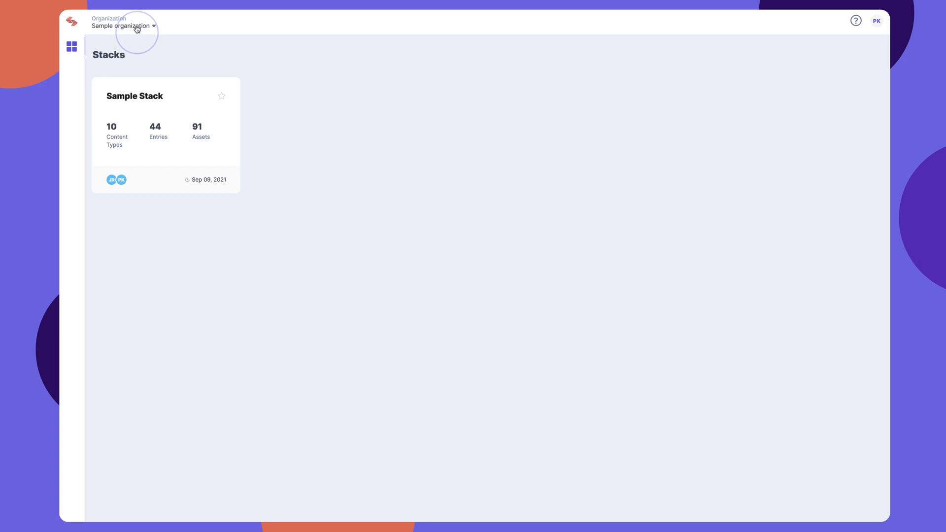
Step: Switch to Sample Stack on its main branch from the organization selector
left_click(125, 26)
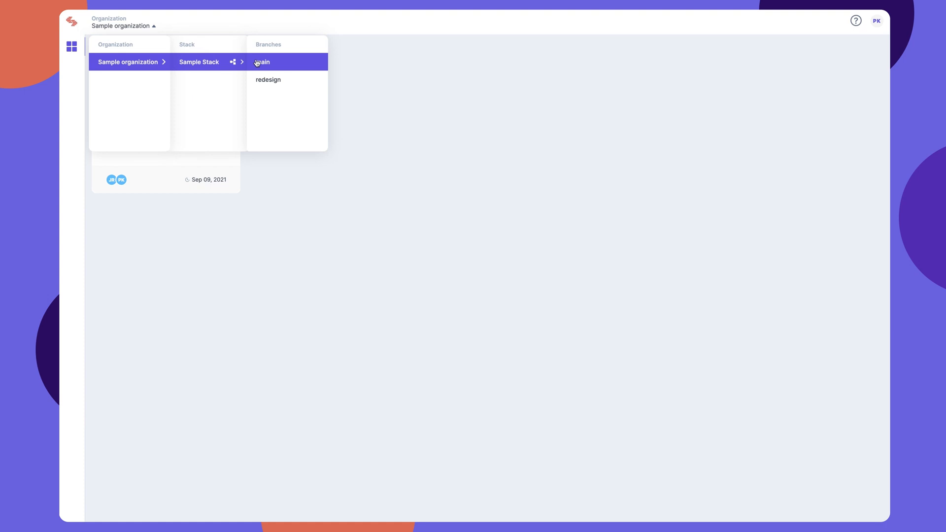
left_click(261, 61)
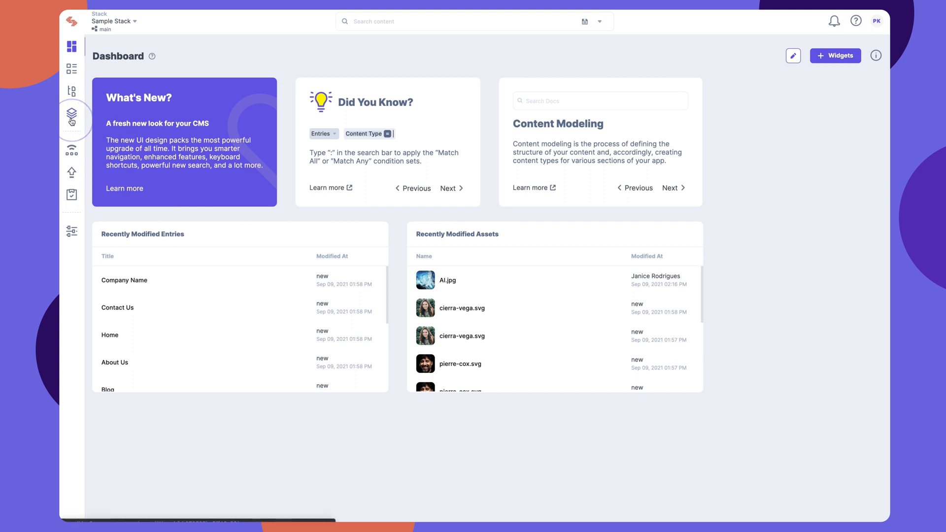
left_click(71, 116)
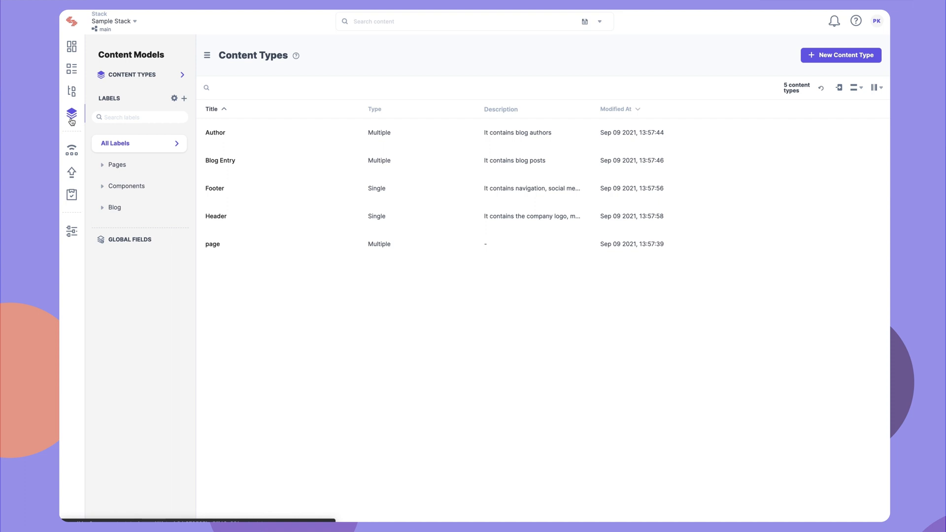
left_click(71, 65)
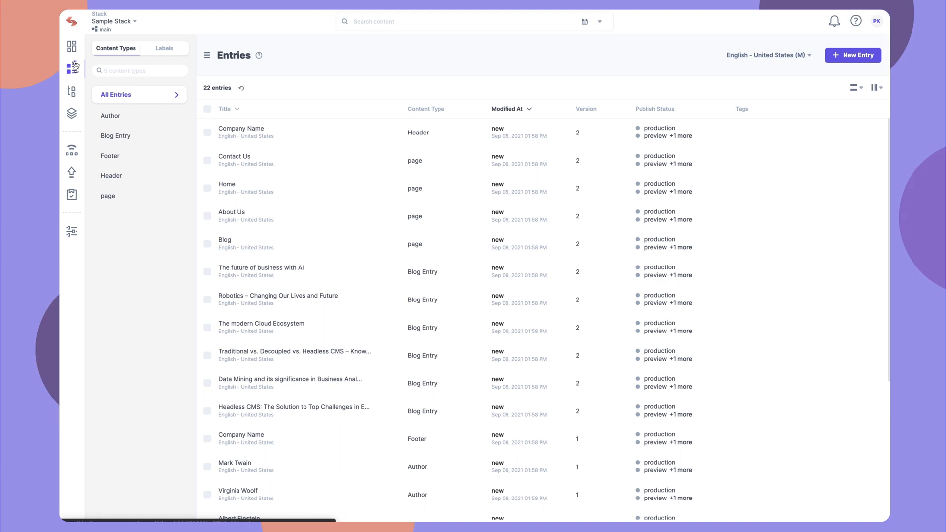
left_click(71, 47)
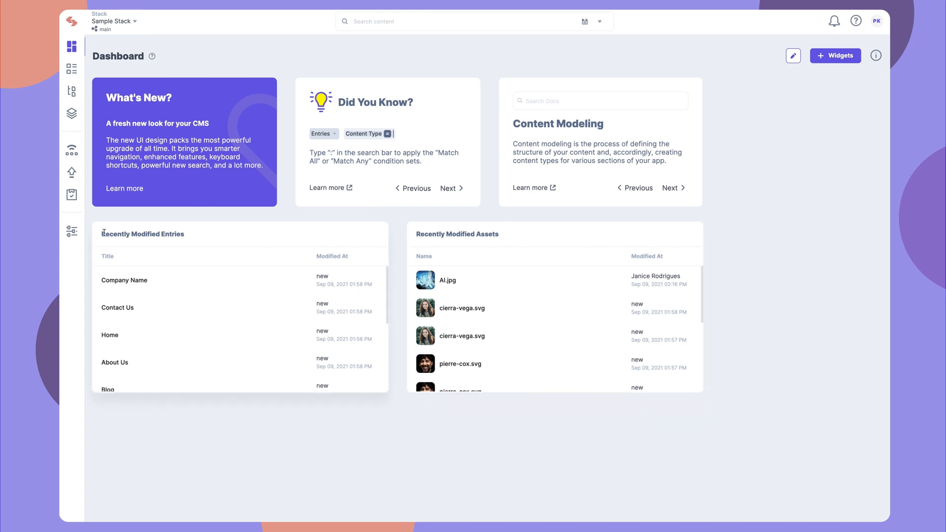
Step: Go to the Branches page in stack settings, listing main and redesign
left_click(71, 231)
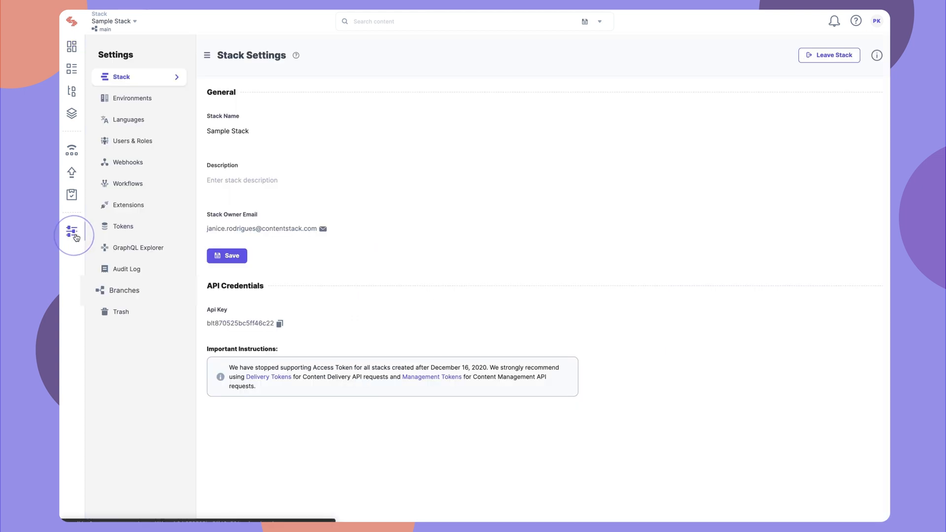
left_click(123, 289)
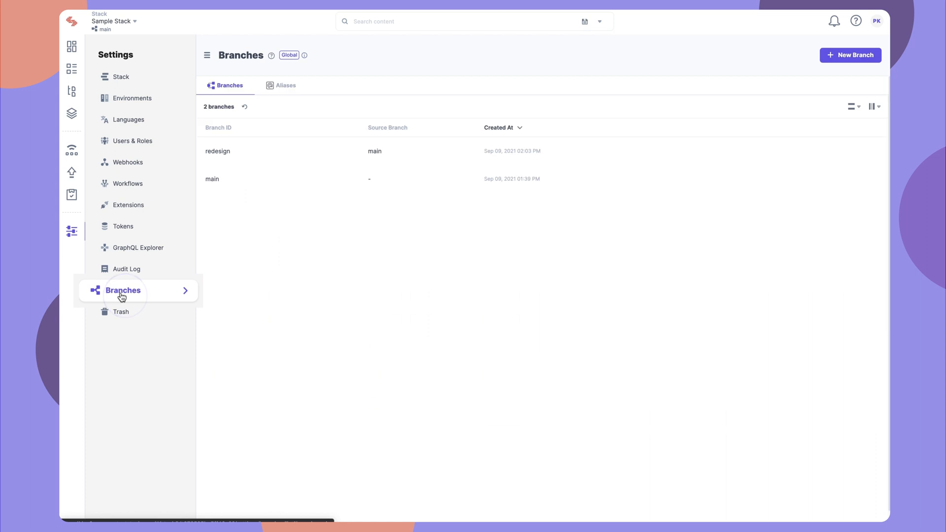
mouse_move(456, 200)
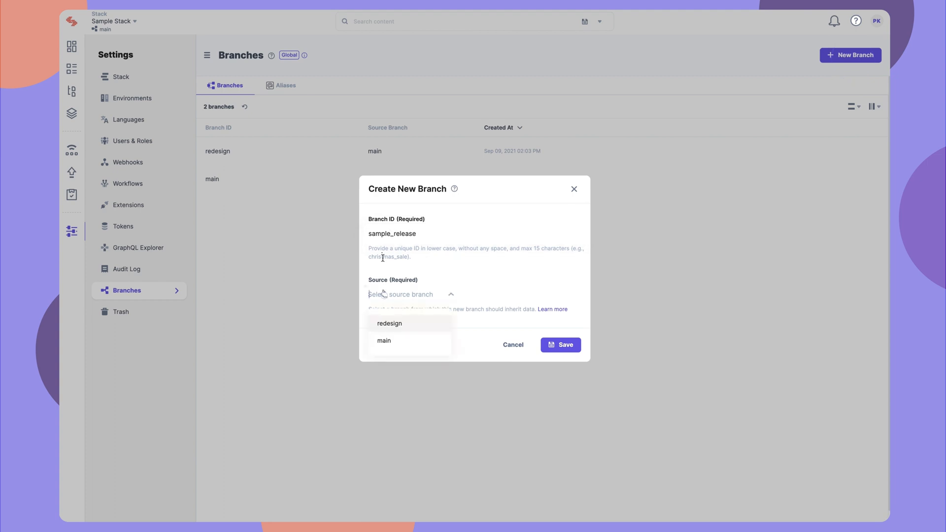
Step: Save the sample_release branch with main as its source
left_click(383, 340)
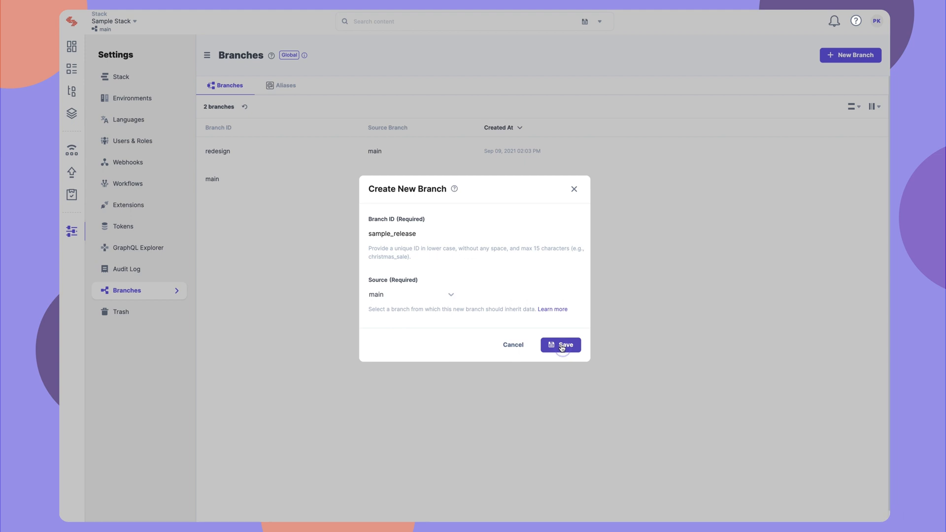
left_click(560, 345)
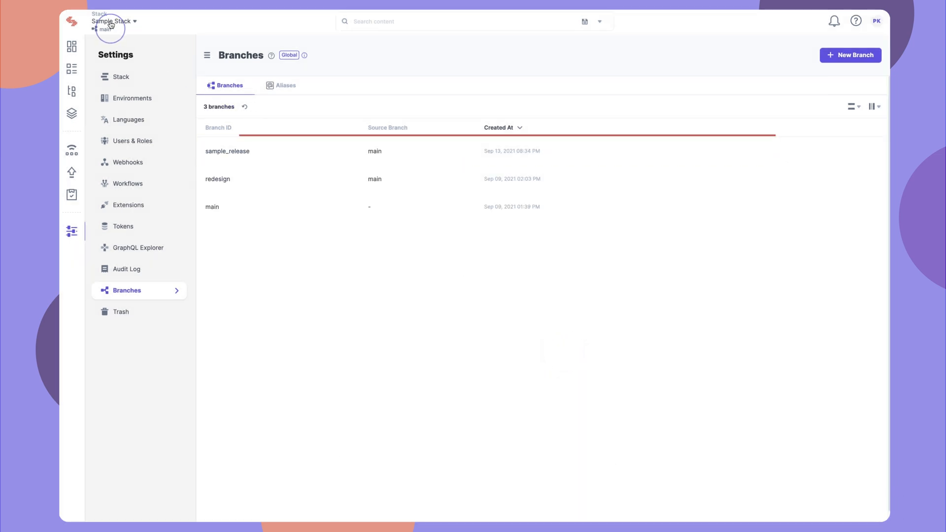
Step: Switch the Sample Stack to the sample_release branch
left_click(113, 21)
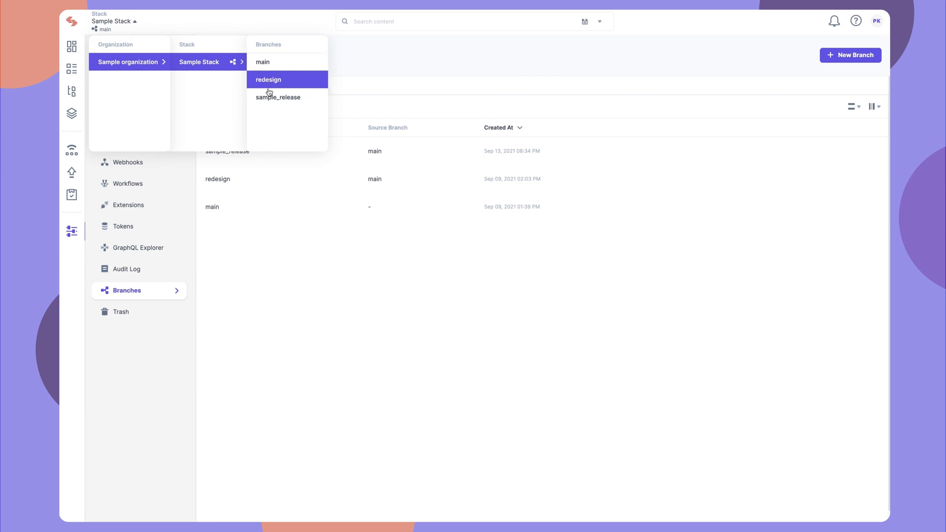
left_click(278, 98)
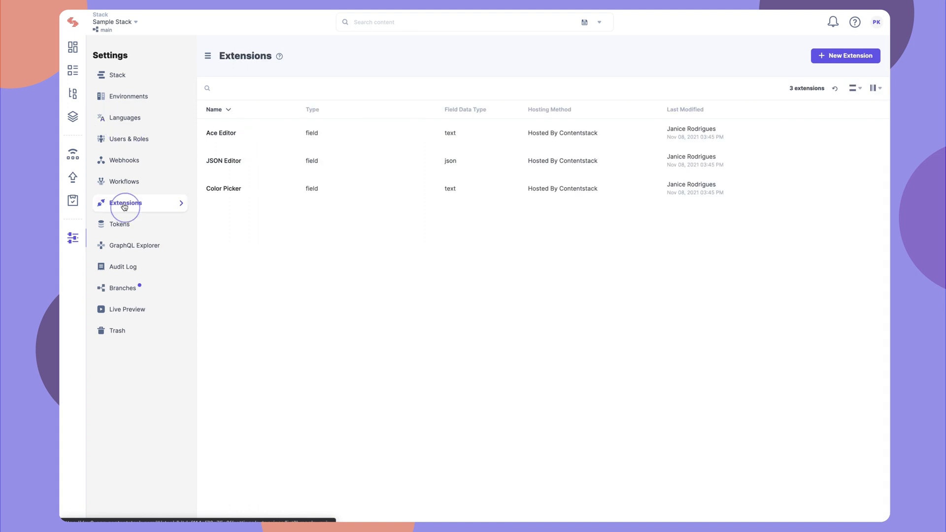
Step: Browse Releases, Webhooks settings and the empty Publish Queue on the new branch
left_click(72, 179)
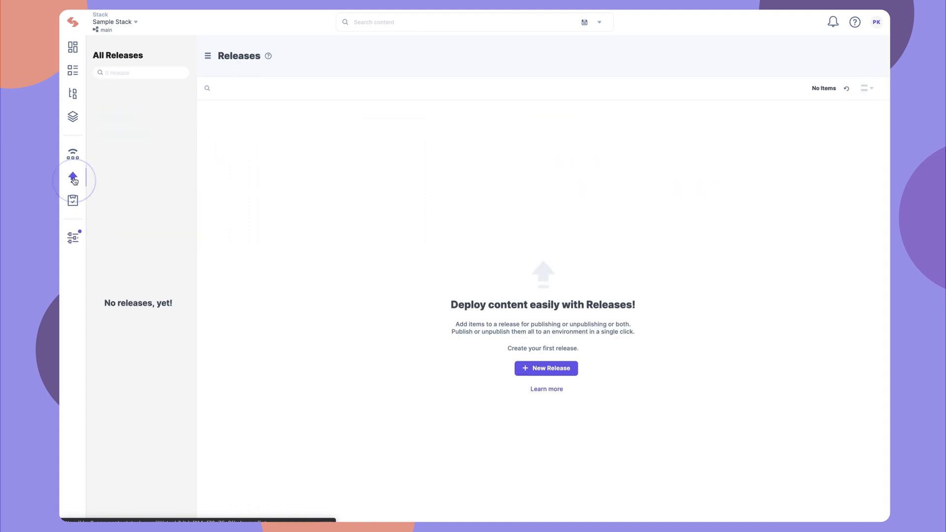
left_click(72, 235)
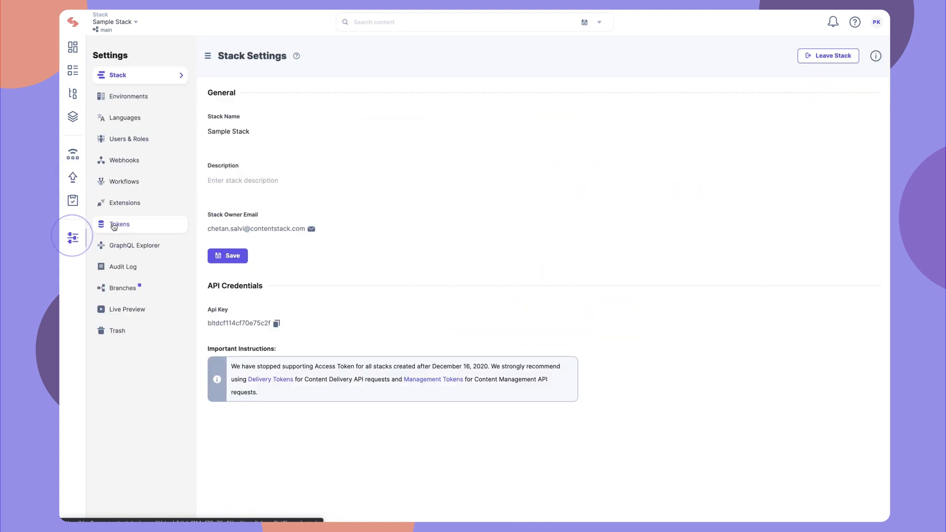
left_click(124, 160)
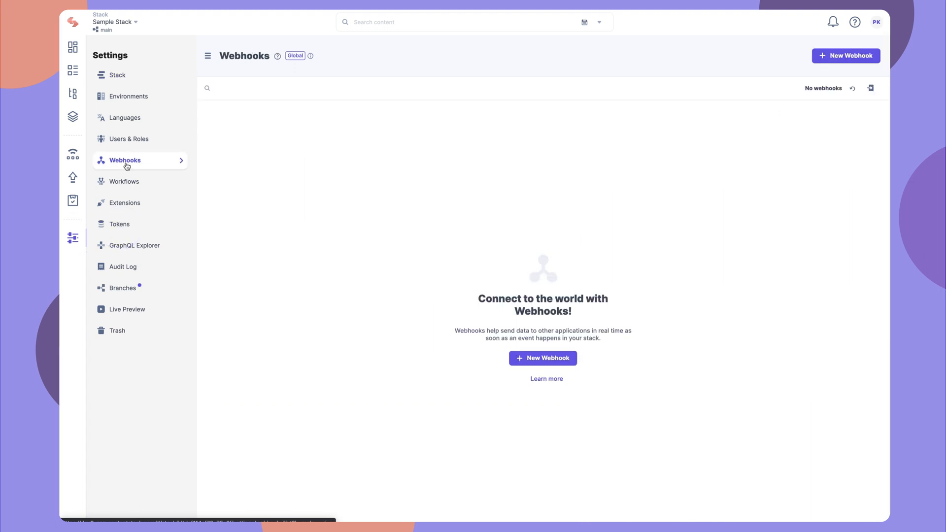
left_click(123, 267)
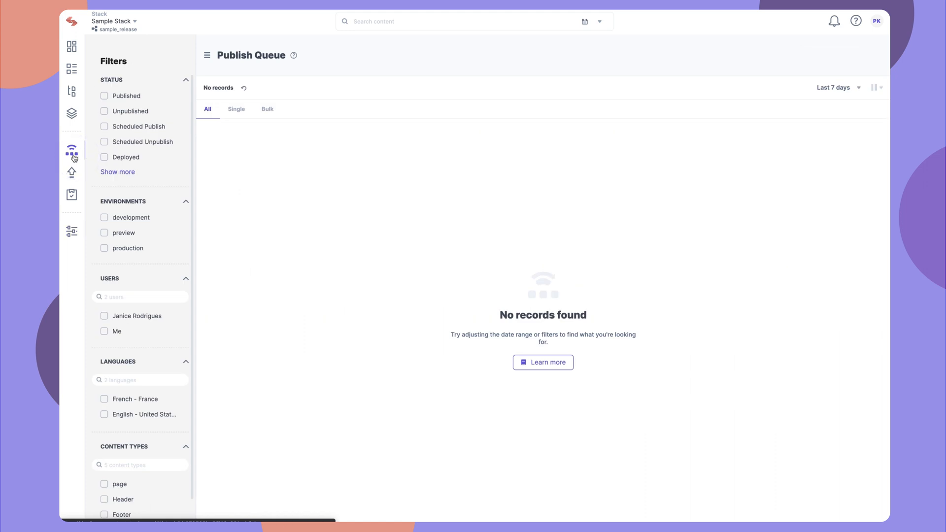
Step: Look through Workflow settings and return to the stack dashboard and settings
left_click(71, 230)
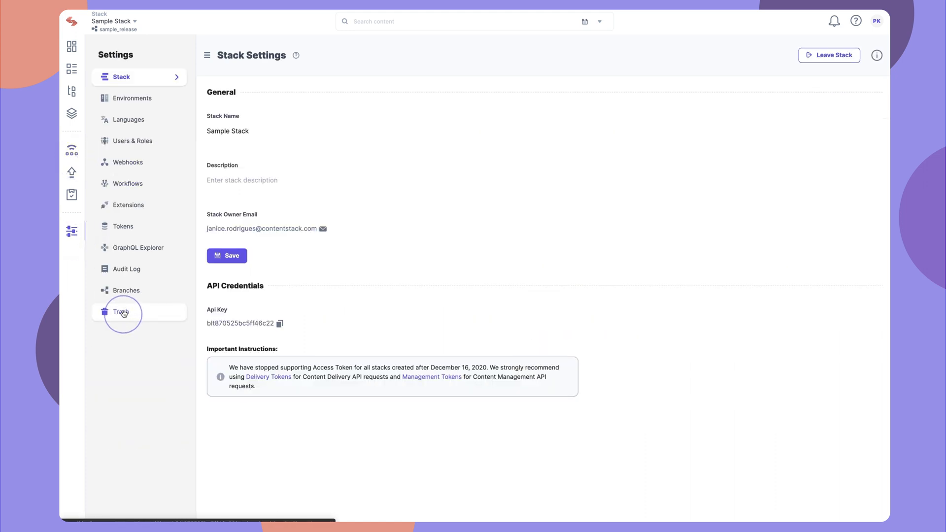
left_click(128, 183)
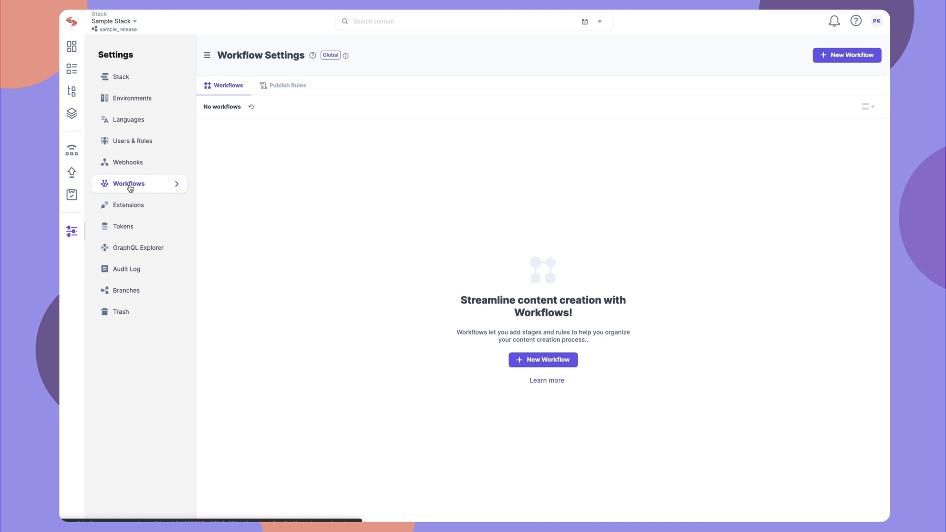
left_click(71, 47)
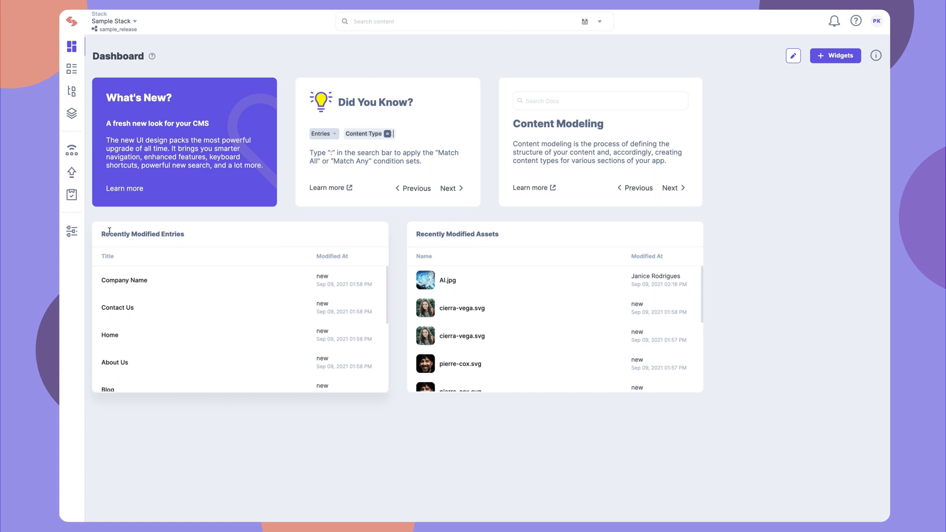
left_click(71, 232)
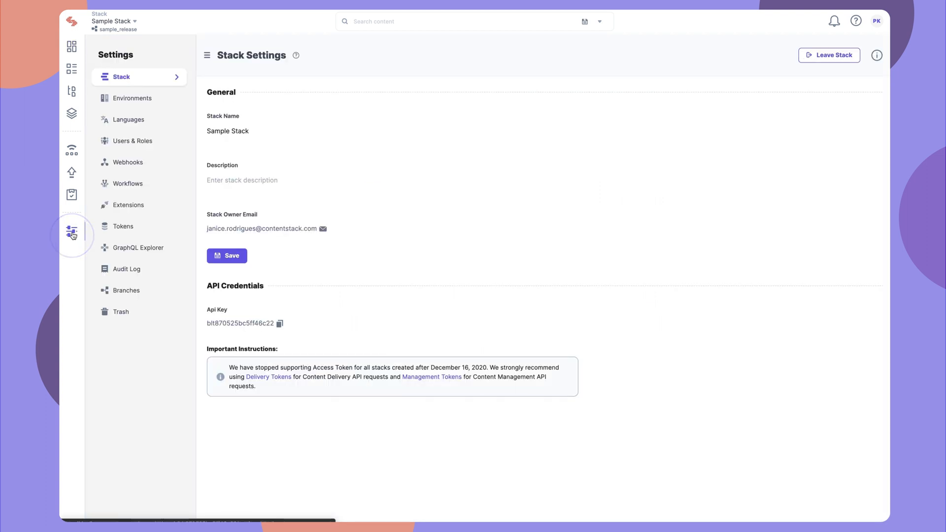
mouse_move(125, 290)
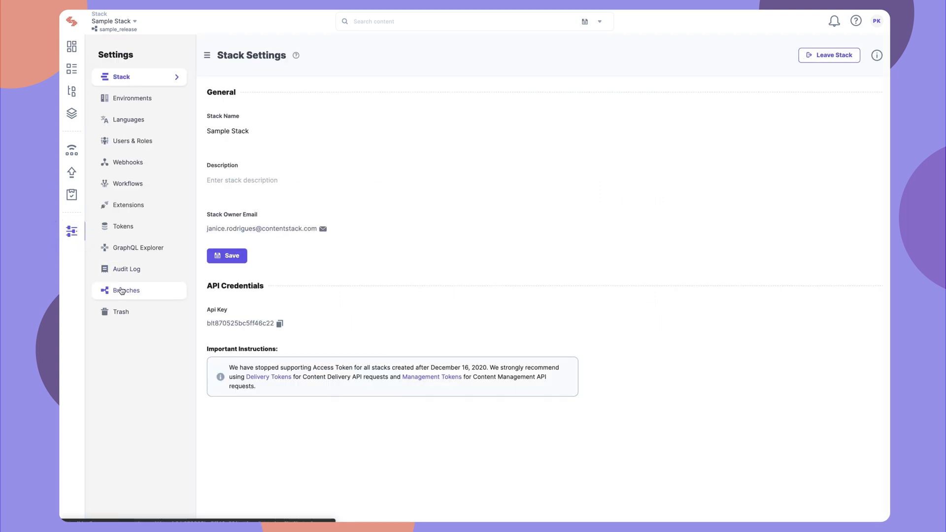
Step: Start assigning a new alias from the Branches page's Aliases list
left_click(126, 290)
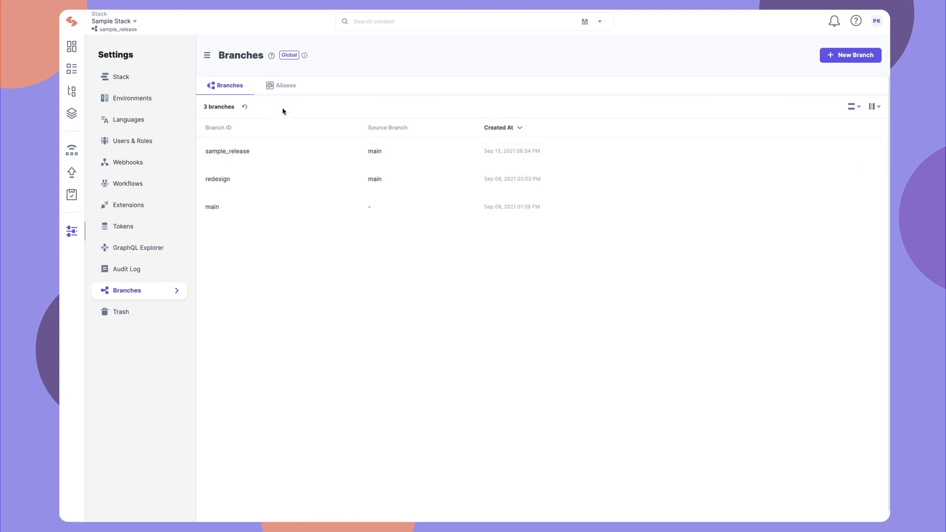
left_click(285, 85)
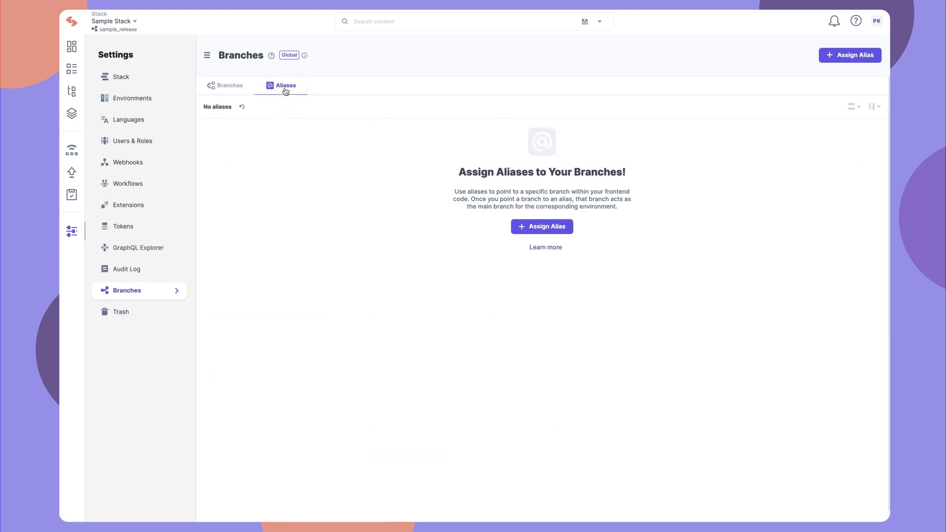
left_click(849, 55)
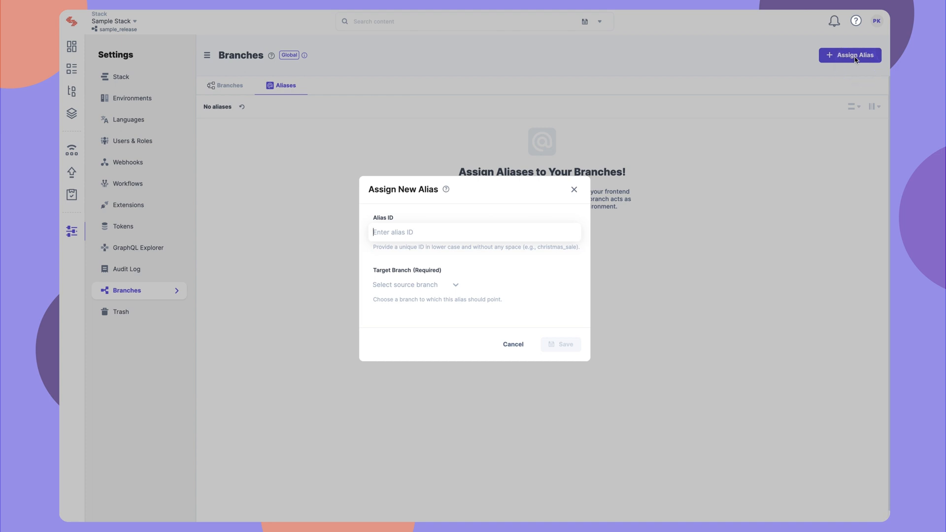
Step: Save an alias with ID 'dev' targeting the sample_release branch
type("dev")
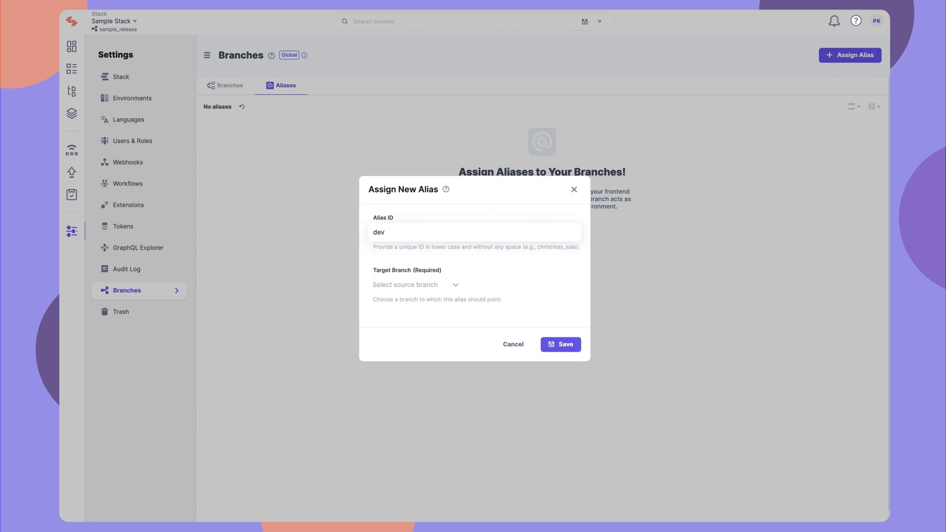
left_click(414, 284)
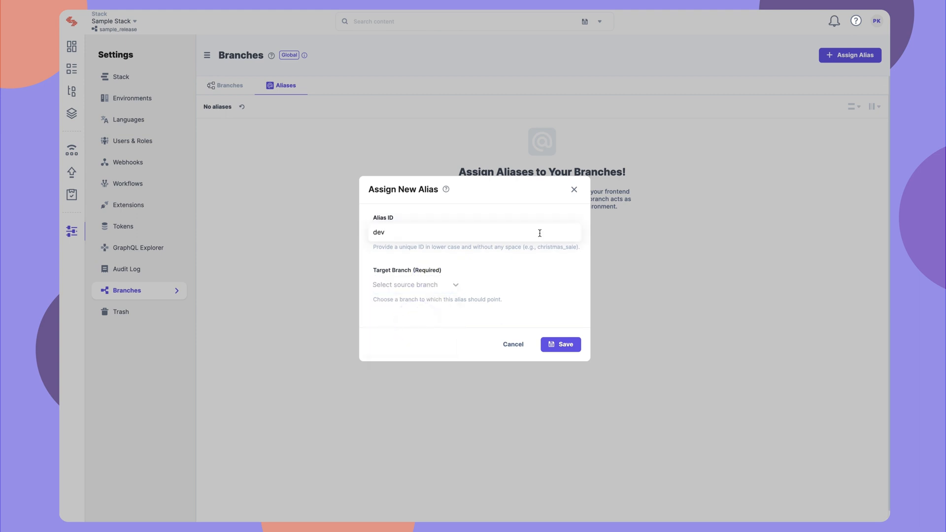
left_click(415, 284)
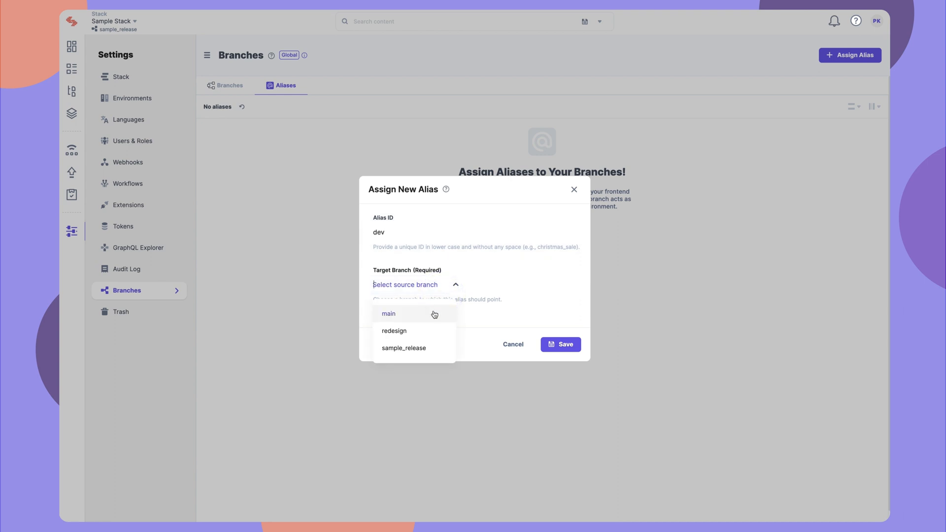
left_click(403, 348)
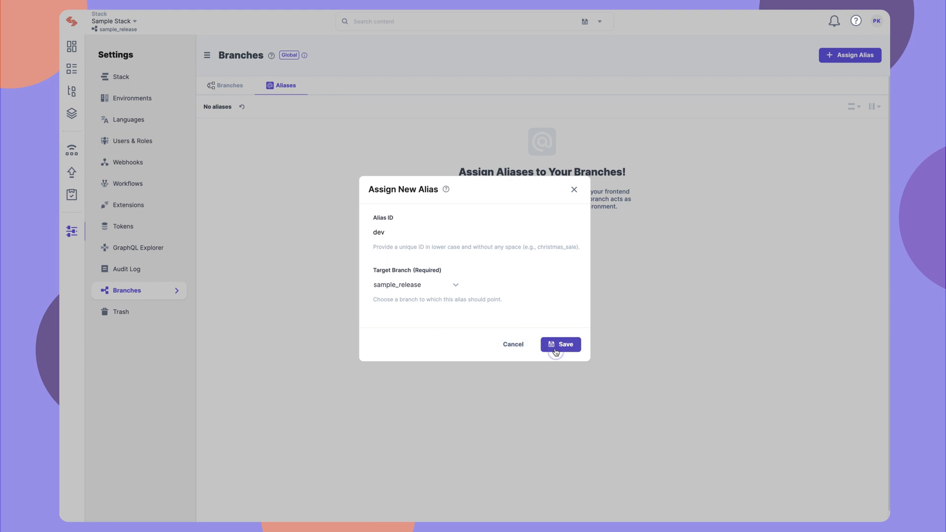
left_click(560, 344)
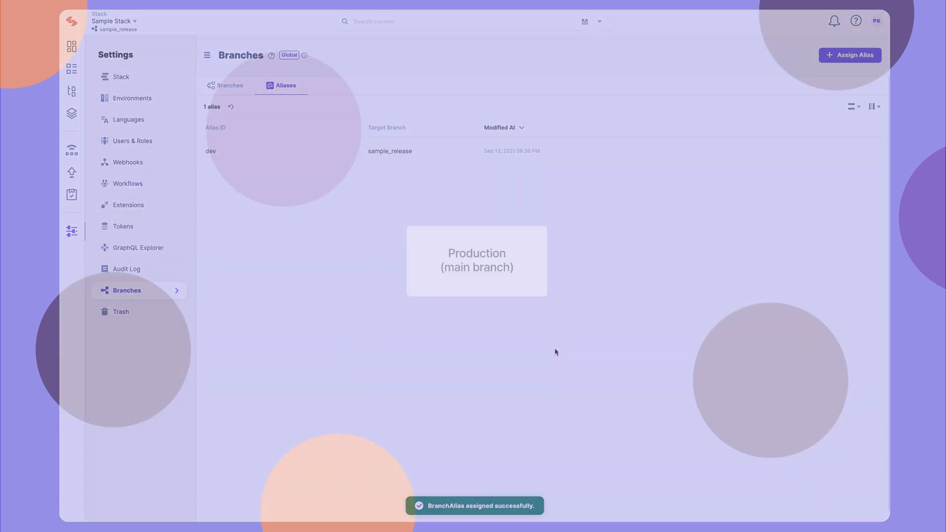